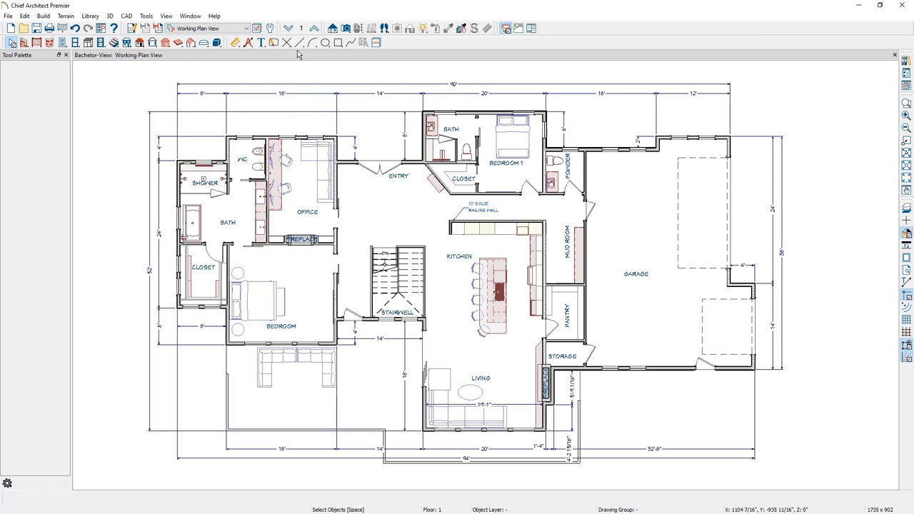
Show the Tools menu's Materials List submenu with Structural Member Reporting.
{"action": "left_click", "coordinate": [207, 29]}
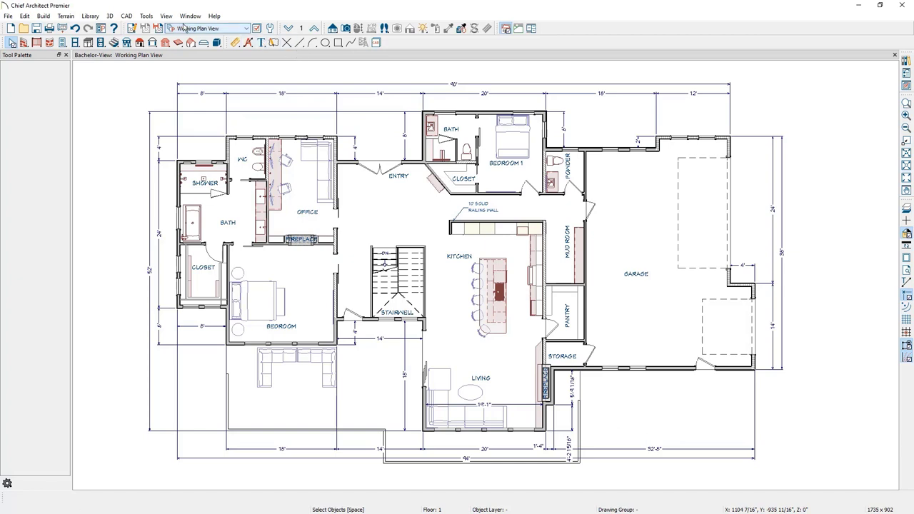
{"action": "left_click", "coordinate": [146, 15]}
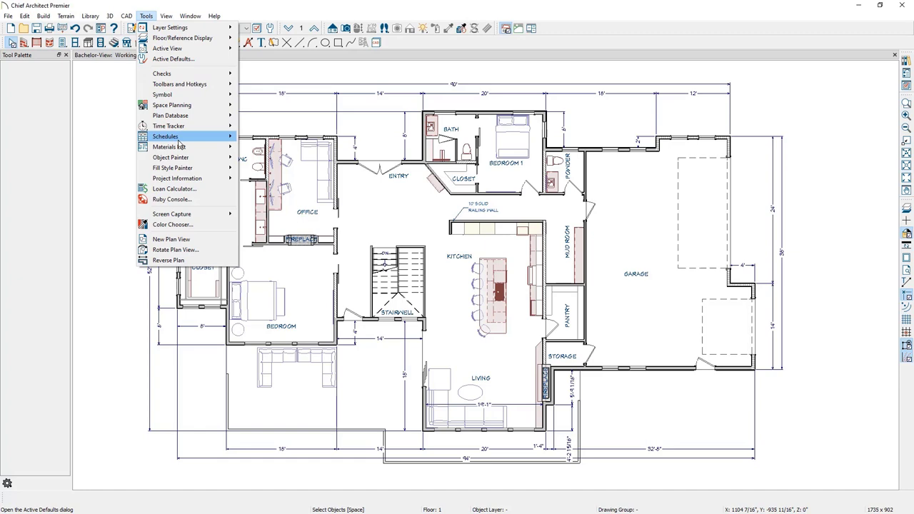
{"action": "mouse_move", "coordinate": [168, 146]}
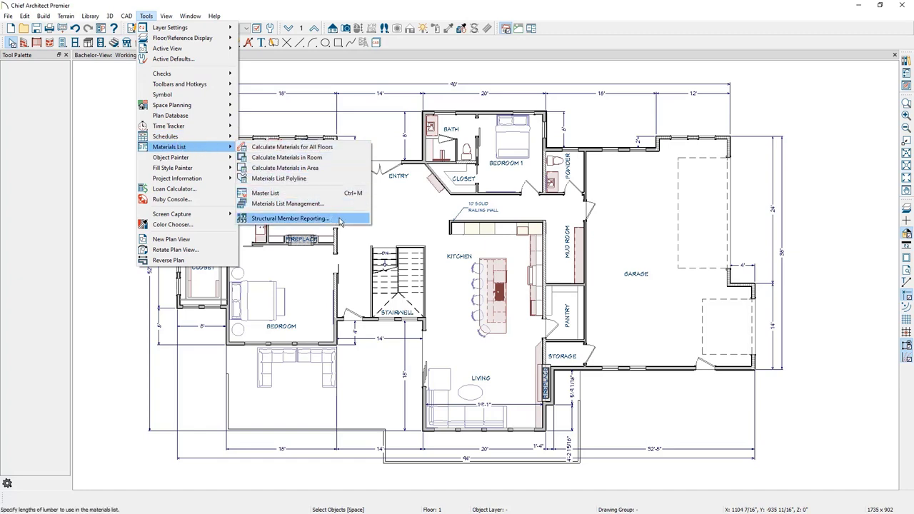
Select the Buy List set in the saved structural member reporting defaults.
{"action": "left_click", "coordinate": [291, 218]}
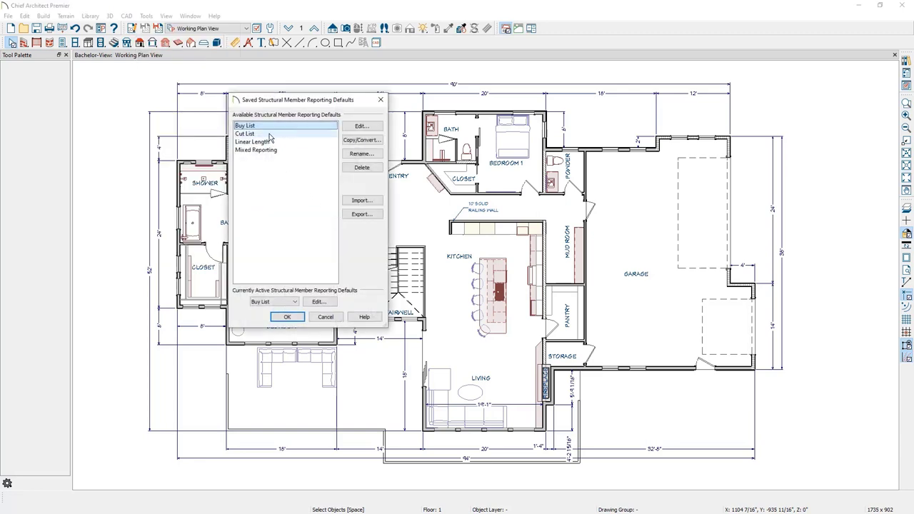
{"action": "left_click", "coordinate": [244, 126]}
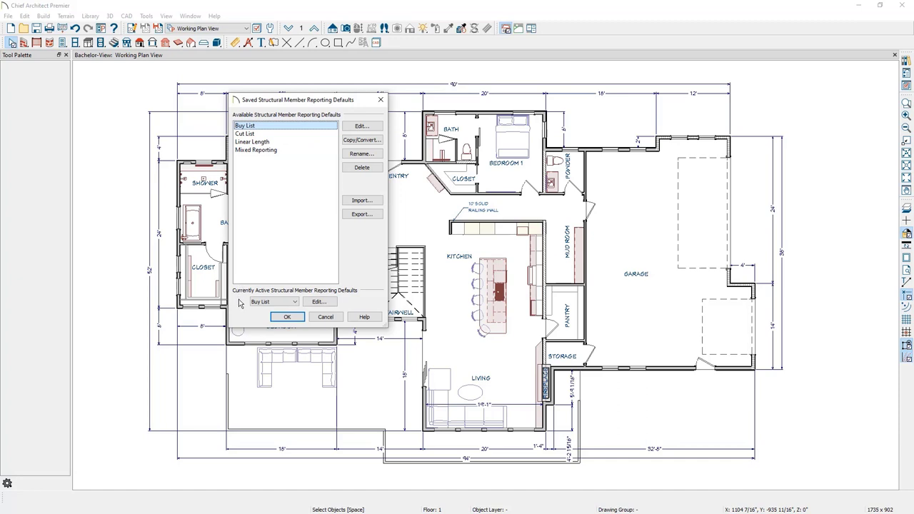
{"action": "mouse_move", "coordinate": [254, 277]}
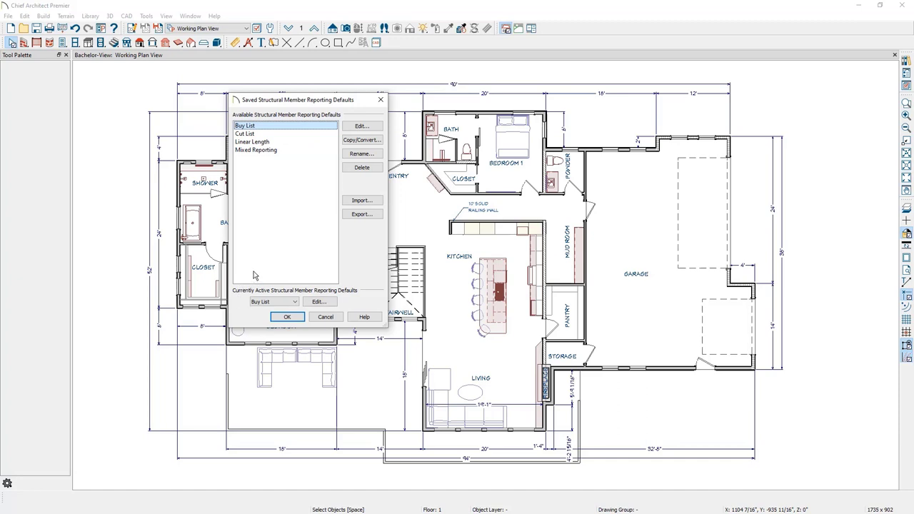
{"action": "left_click", "coordinate": [246, 126]}
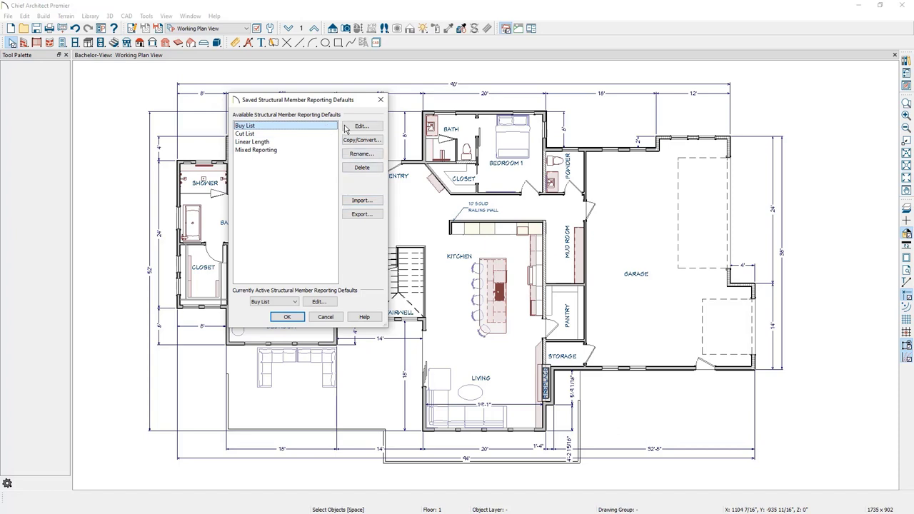
Edit the Buy List settings to reach its Board Sizes table.
{"action": "left_click", "coordinate": [361, 126]}
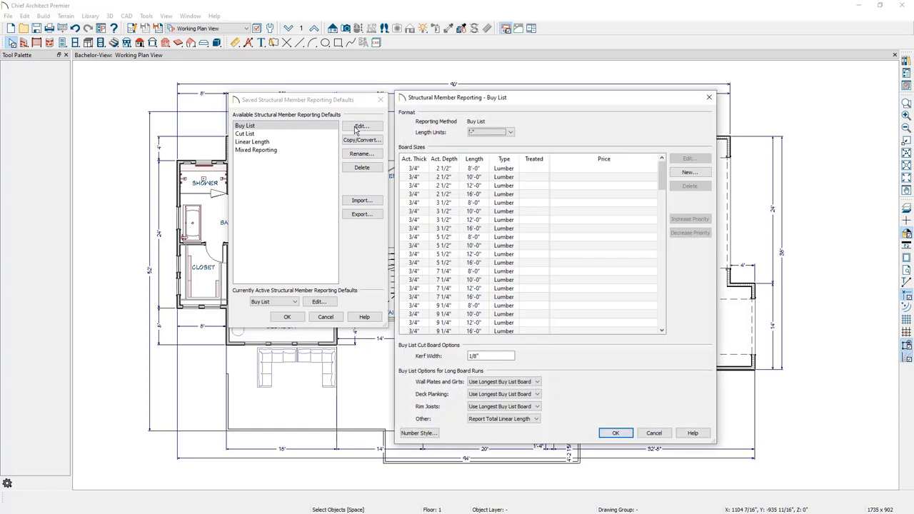
{"action": "mouse_move", "coordinate": [631, 208]}
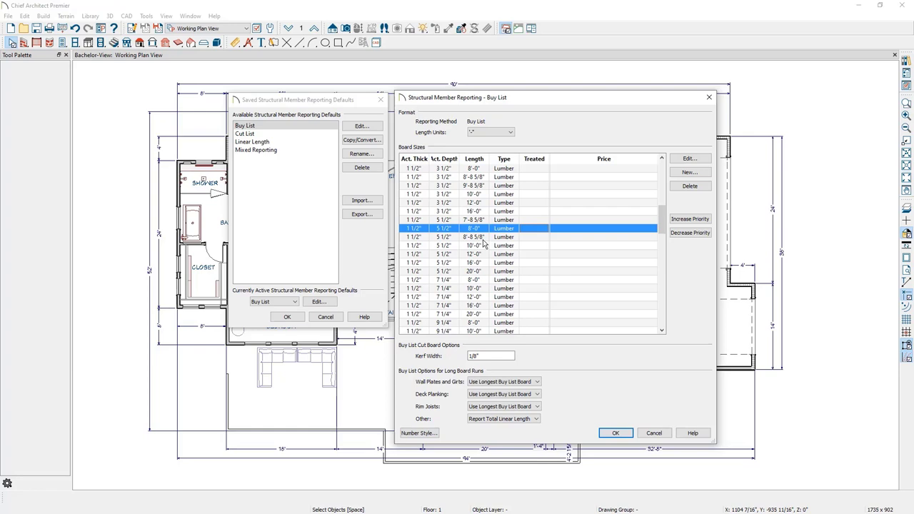
{"action": "mouse_move", "coordinate": [488, 175]}
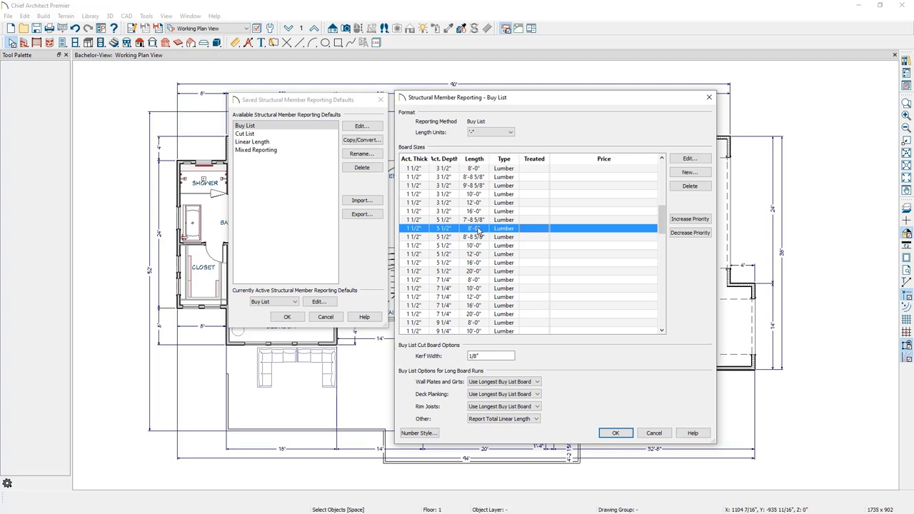
{"action": "mouse_move", "coordinate": [520, 231]}
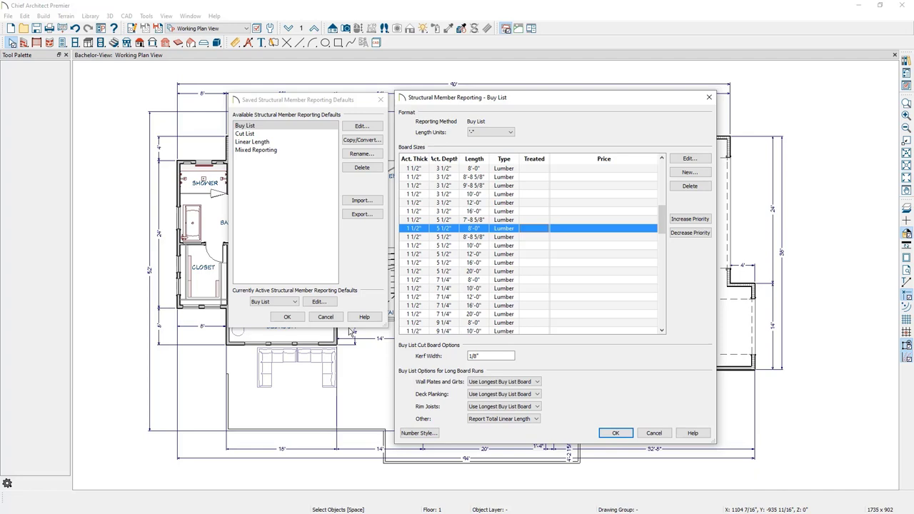
{"action": "mouse_move", "coordinate": [517, 227]}
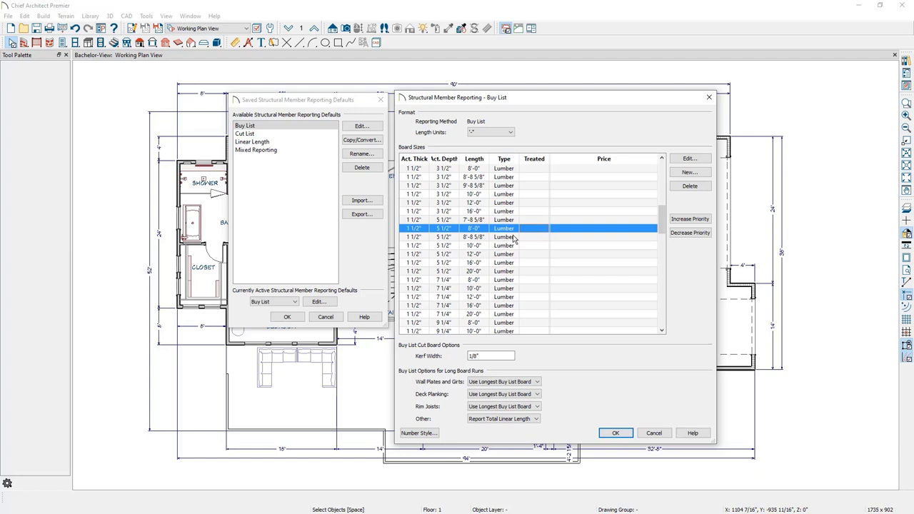
{"action": "mouse_move", "coordinate": [320, 359]}
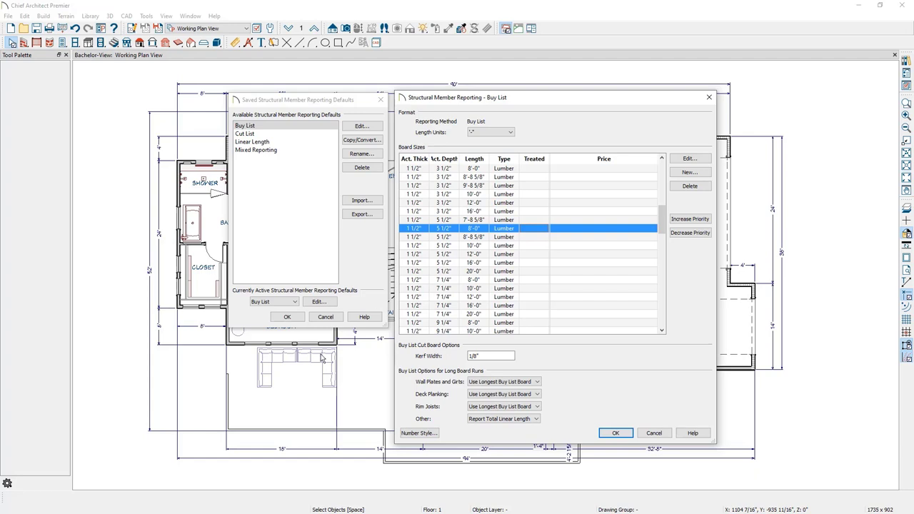
{"action": "mouse_move", "coordinate": [419, 259]}
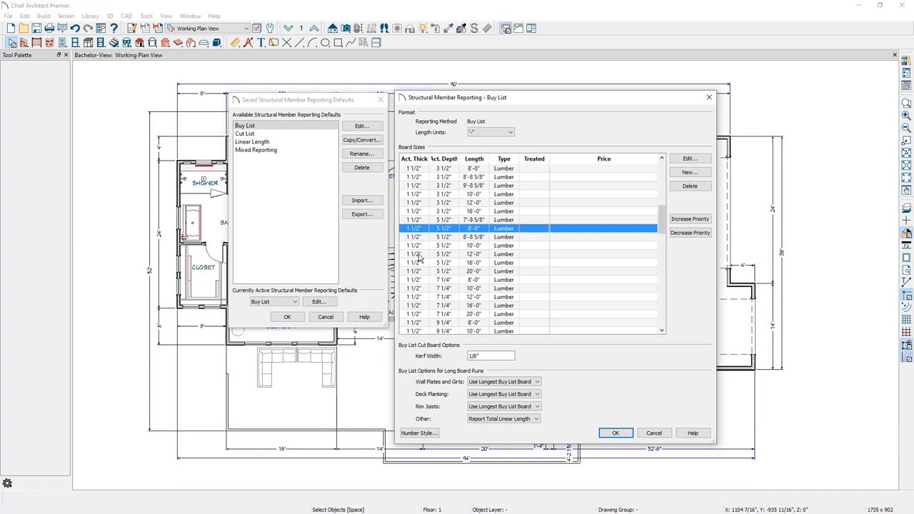
{"action": "mouse_move", "coordinate": [478, 239]}
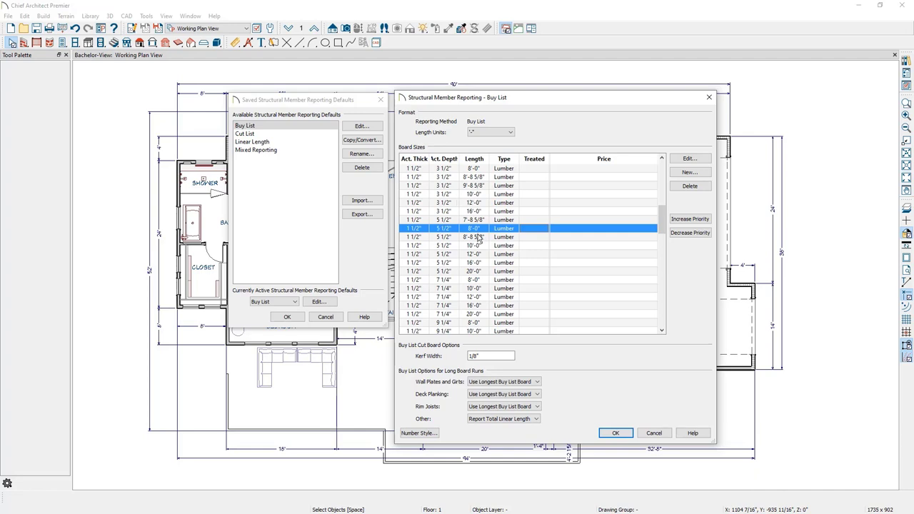
{"action": "left_click", "coordinate": [474, 237]}
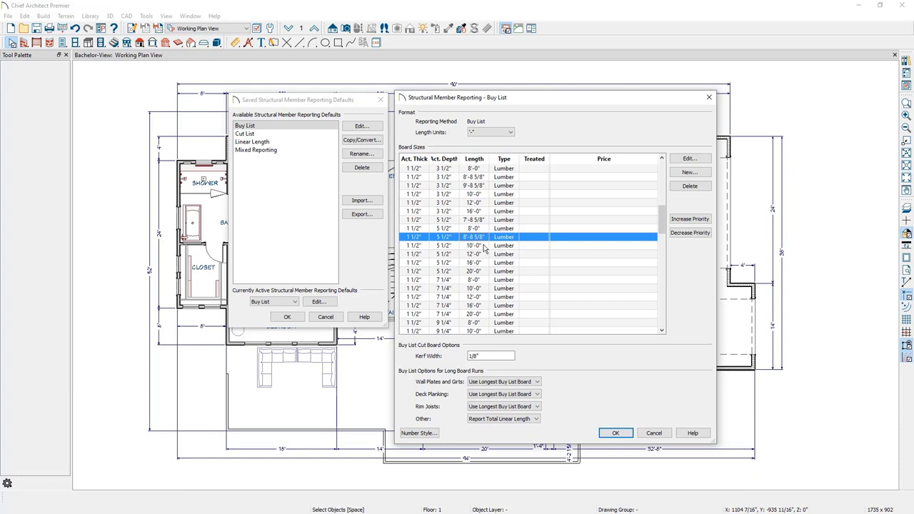
{"action": "left_click", "coordinate": [474, 246]}
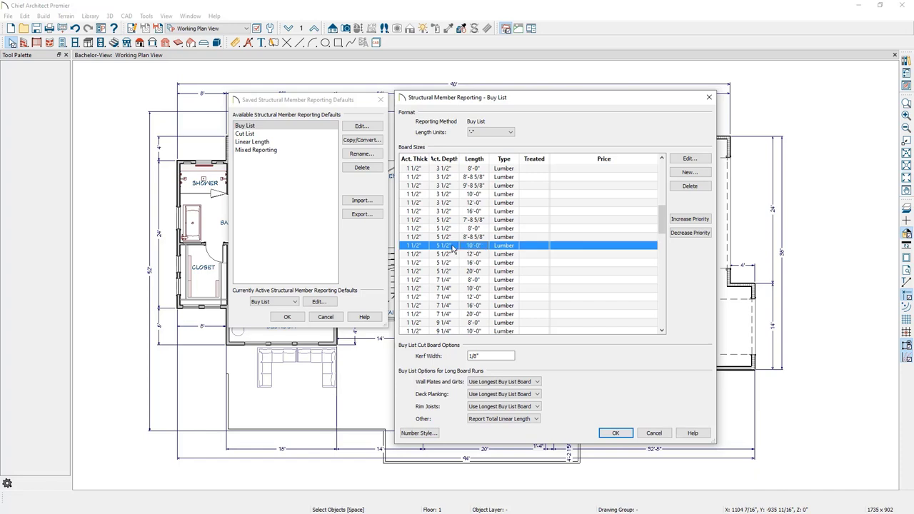
{"action": "mouse_move", "coordinate": [477, 248]}
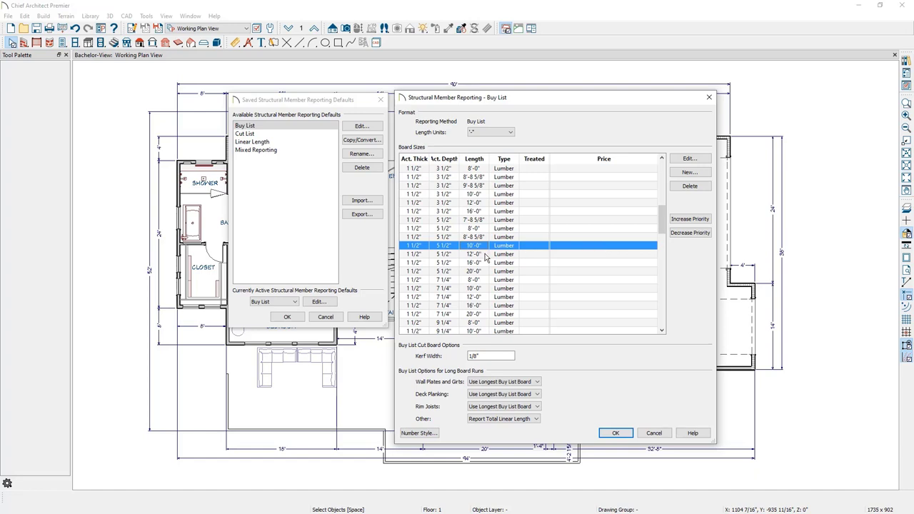
{"action": "left_click", "coordinate": [503, 254]}
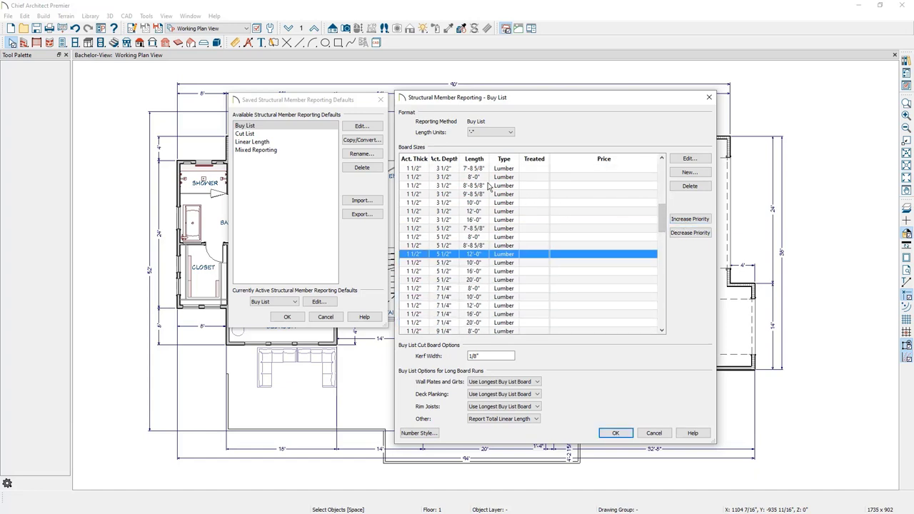
{"action": "mouse_move", "coordinate": [487, 206]}
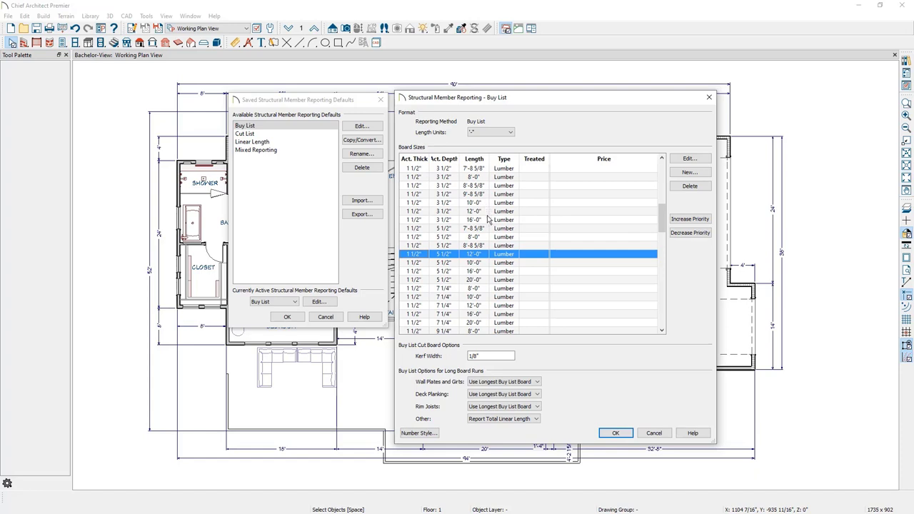
{"action": "mouse_move", "coordinate": [483, 240]}
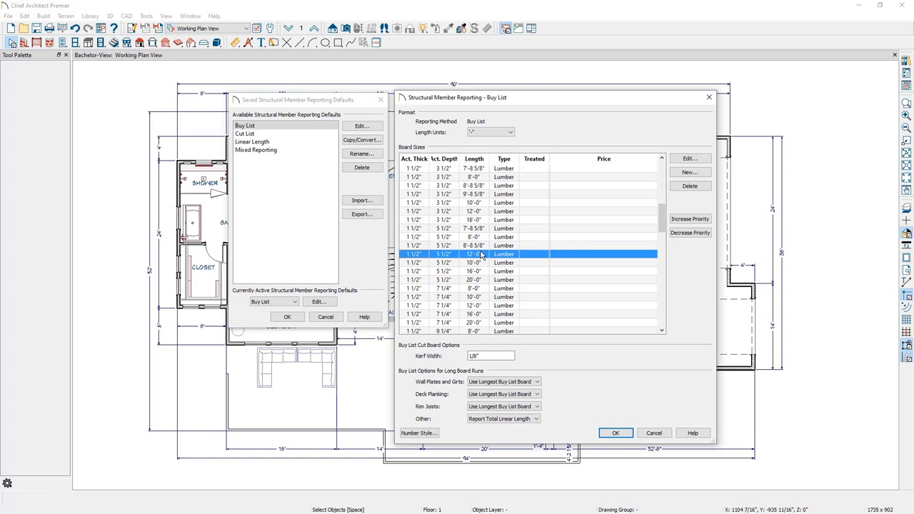
{"action": "mouse_move", "coordinate": [471, 305]}
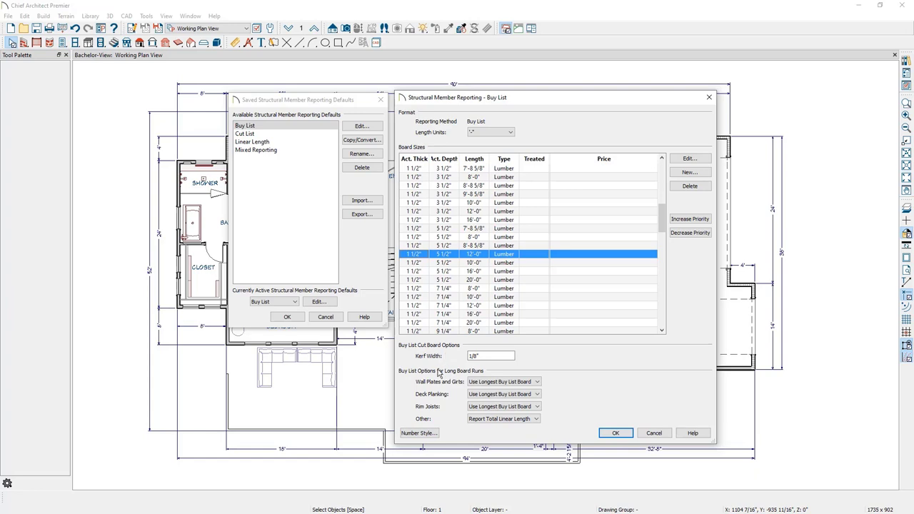
{"action": "mouse_move", "coordinate": [437, 378]}
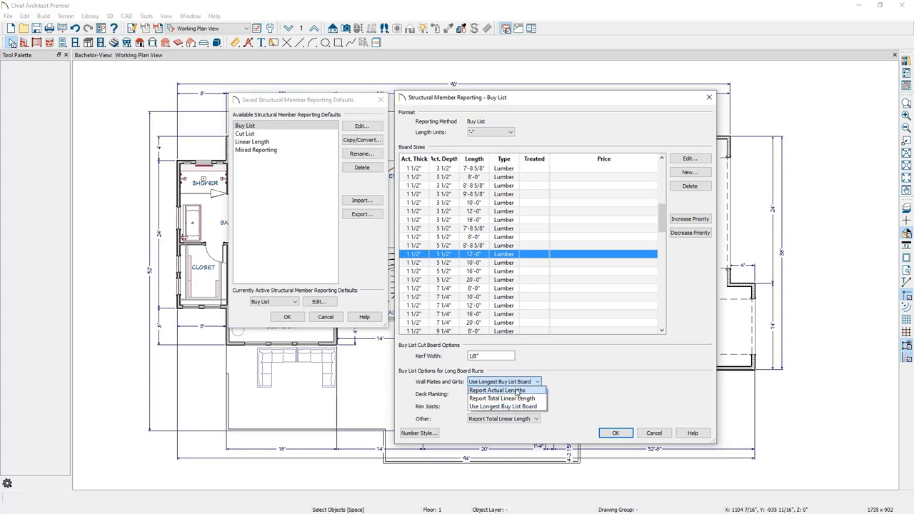
{"action": "mouse_move", "coordinate": [502, 398]}
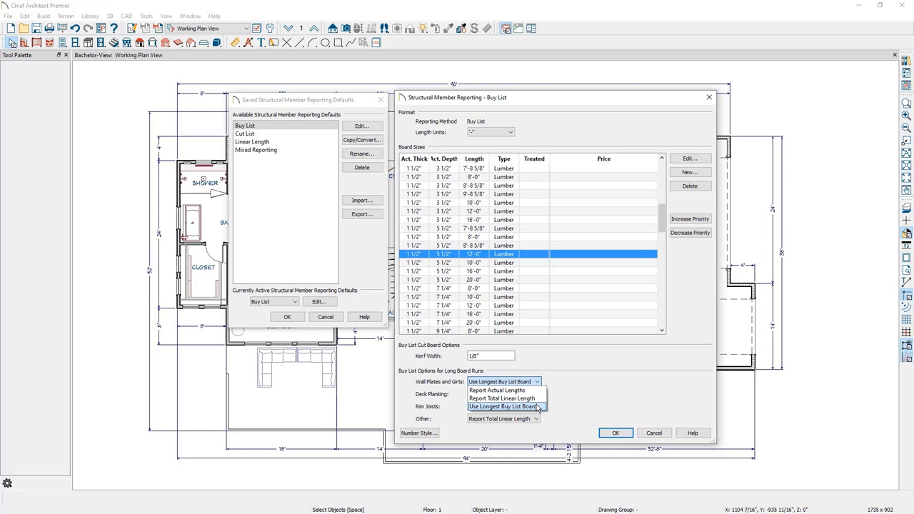
{"action": "left_click", "coordinate": [502, 418]}
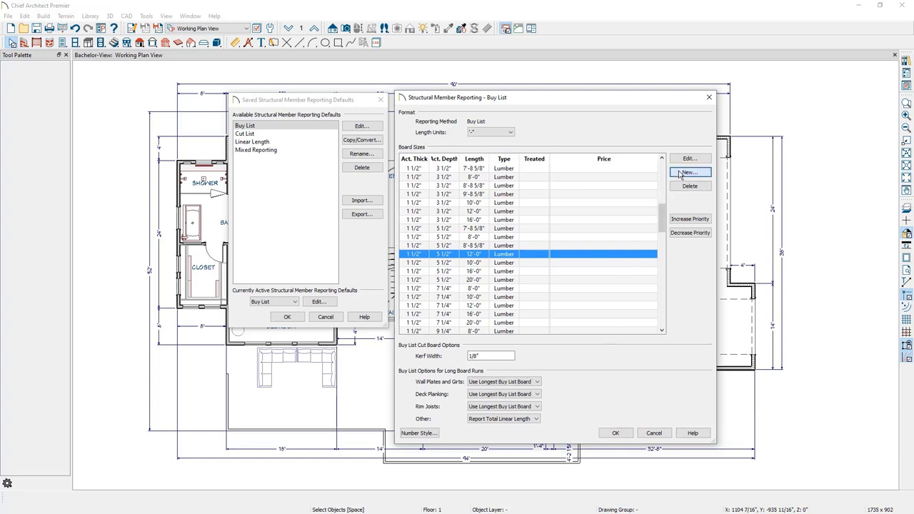
Price the 1 1/2" x 5 1/2", 9'-8 5/8" stud board at $22.00 each.
{"action": "left_click", "coordinate": [688, 157]}
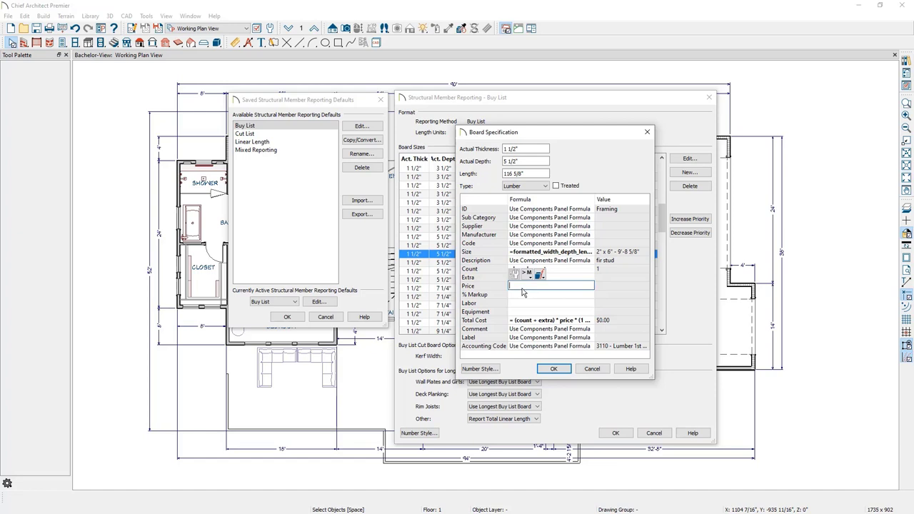
{"action": "type", "text": "22"}
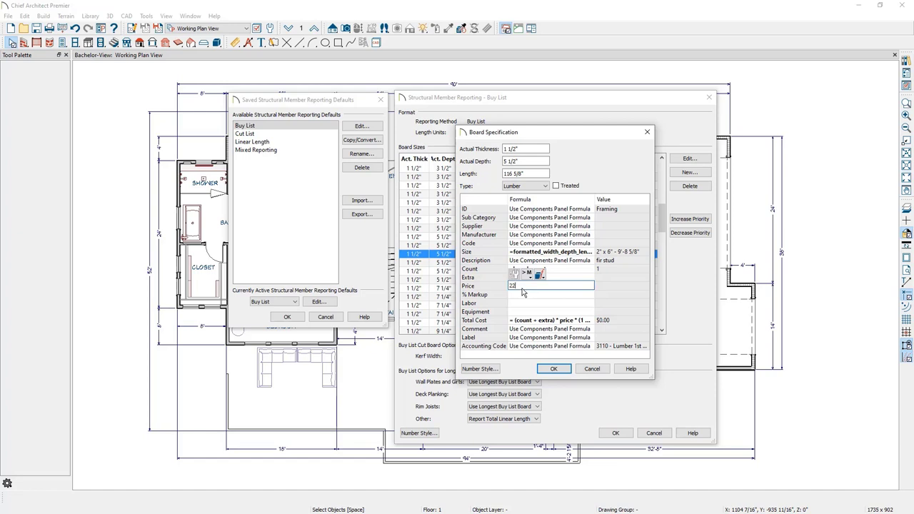
{"action": "left_click", "coordinate": [554, 368]}
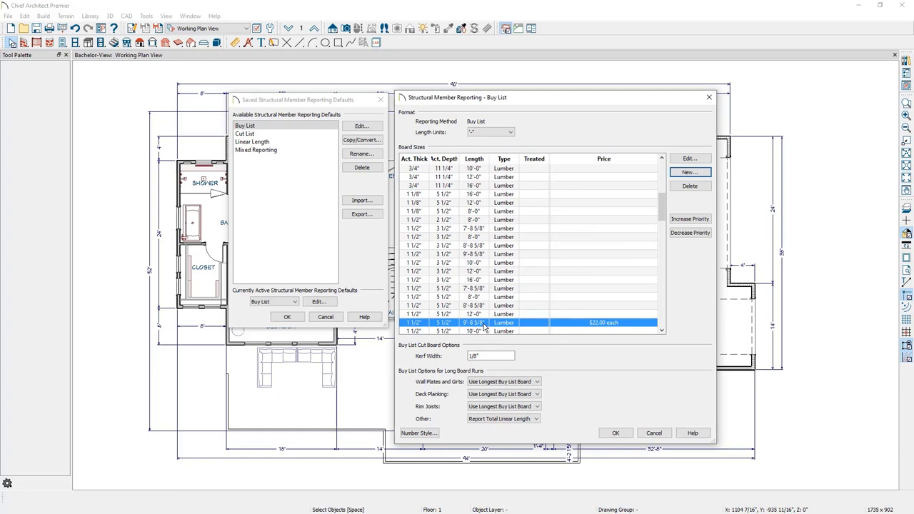
{"action": "mouse_move", "coordinate": [480, 320]}
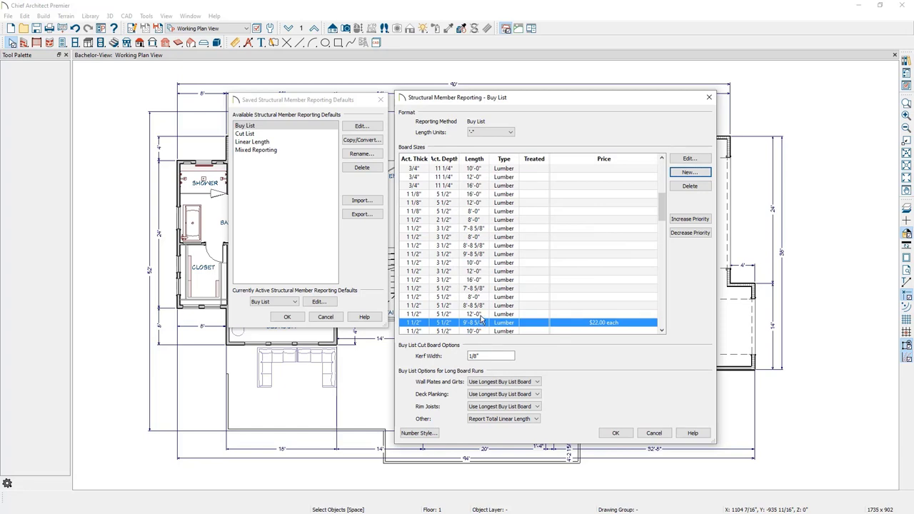
Accept the edited Buy List prices and return to the floor plan.
{"action": "left_click", "coordinate": [690, 219]}
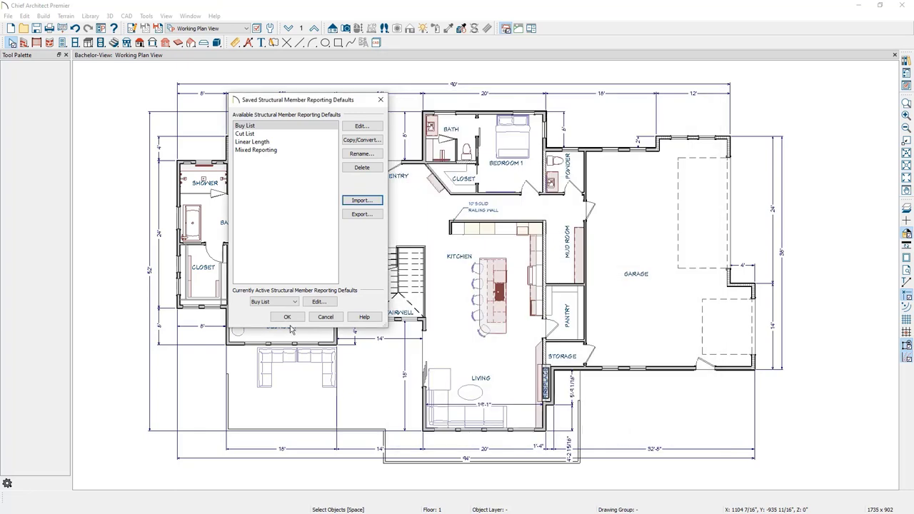
{"action": "left_click", "coordinate": [287, 317]}
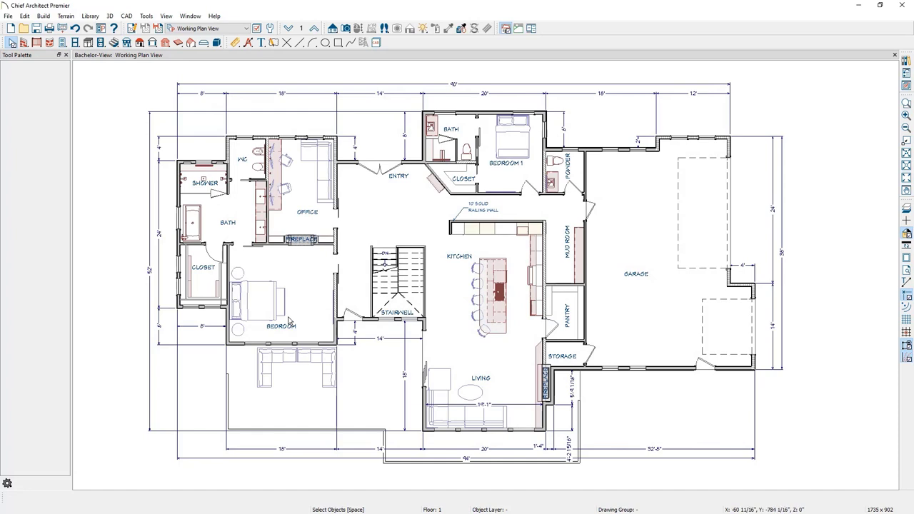
{"action": "mouse_move", "coordinate": [265, 298]}
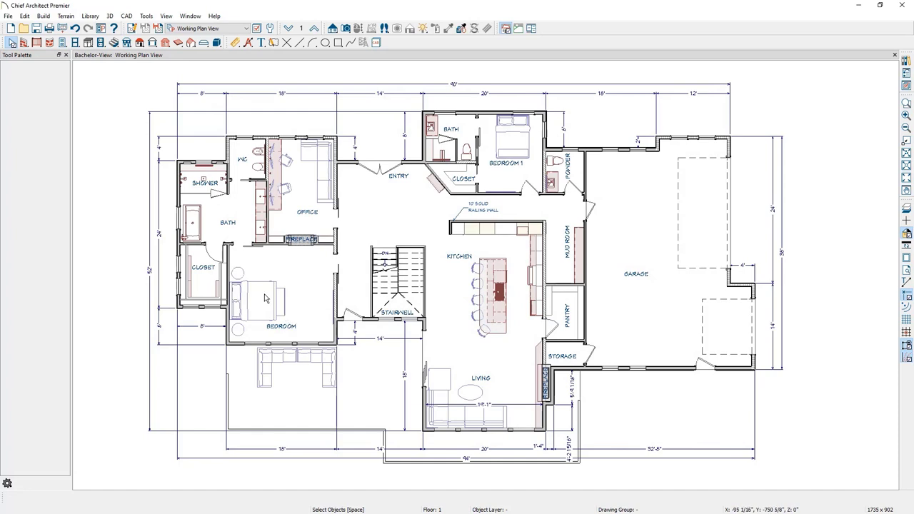
Calculate a materials list from all floors of the plan.
{"action": "left_click", "coordinate": [145, 16]}
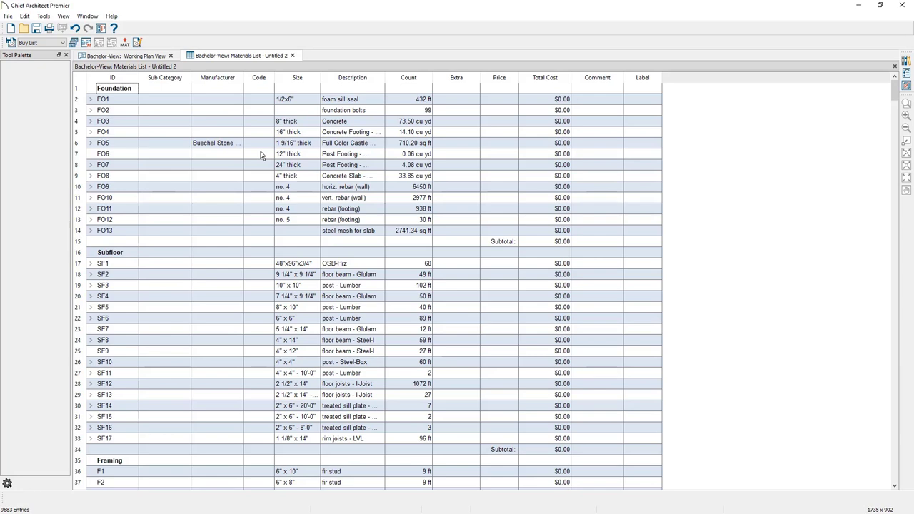
{"action": "mouse_move", "coordinate": [749, 123]}
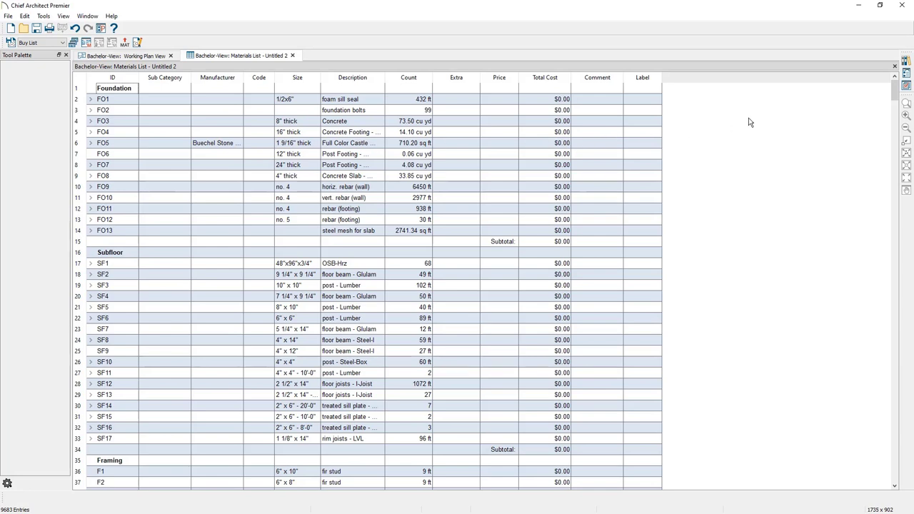
{"action": "left_click", "coordinate": [905, 87]}
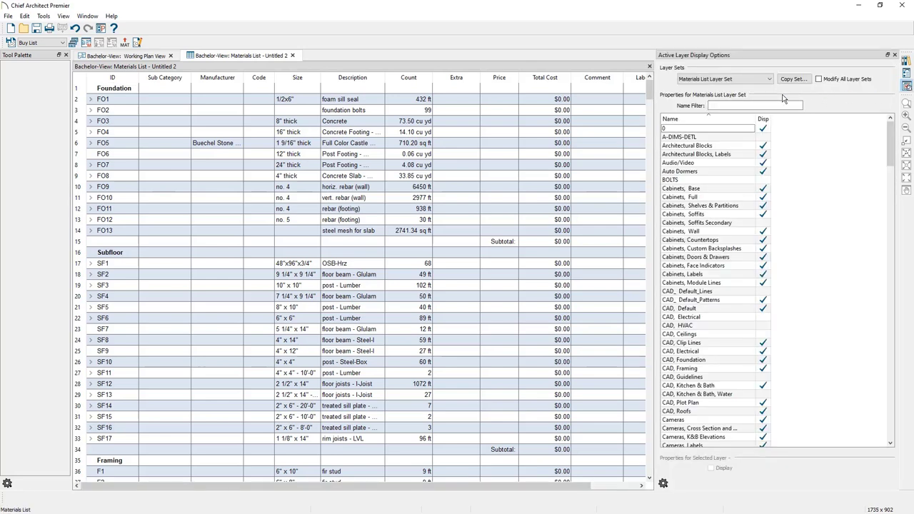
{"action": "left_click", "coordinate": [722, 79]}
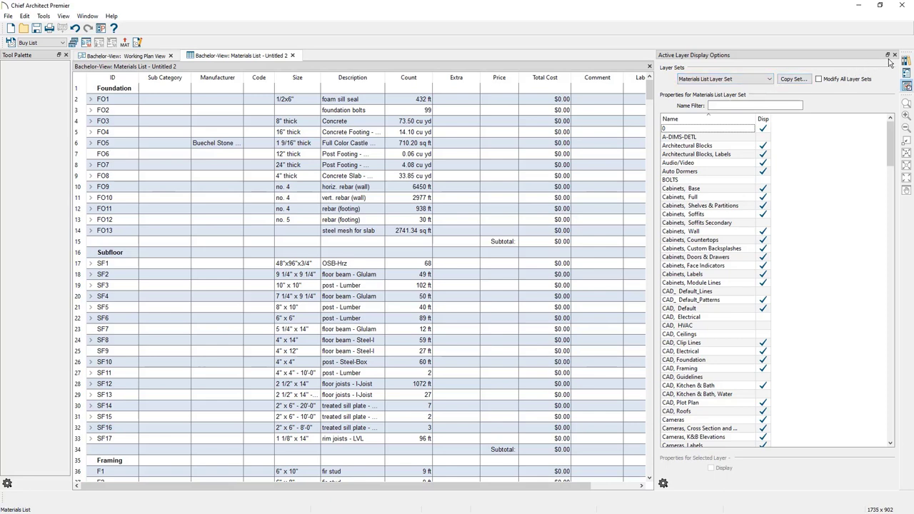
{"action": "left_click", "coordinate": [894, 54]}
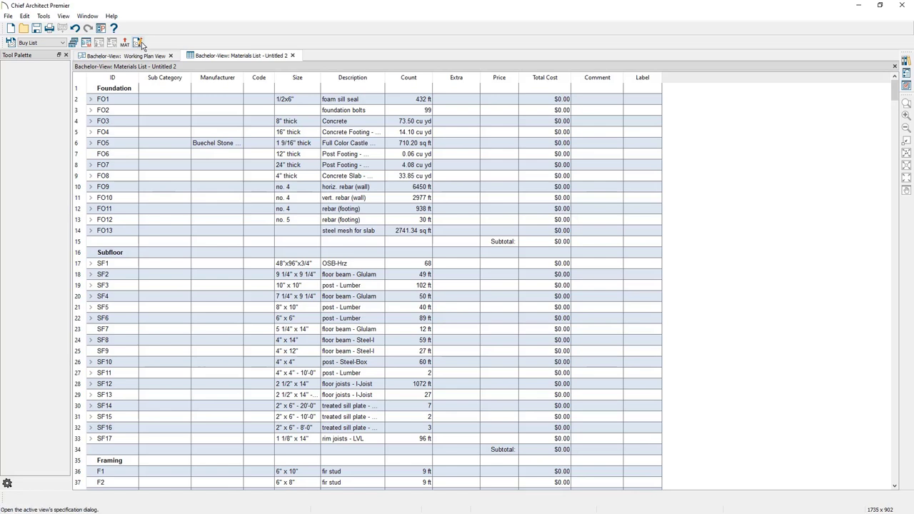
Filter the materials list to the Framing (F) category only.
{"action": "left_click", "coordinate": [140, 43]}
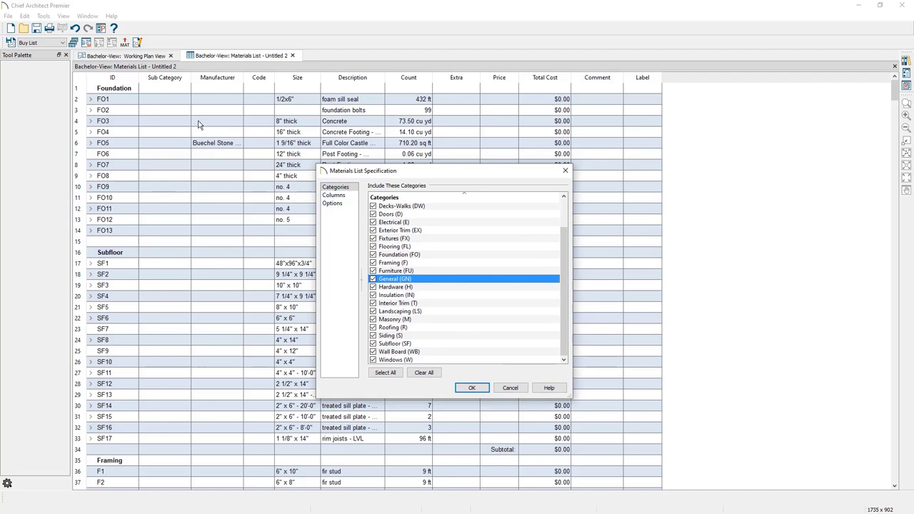
{"action": "mouse_move", "coordinate": [131, 365]}
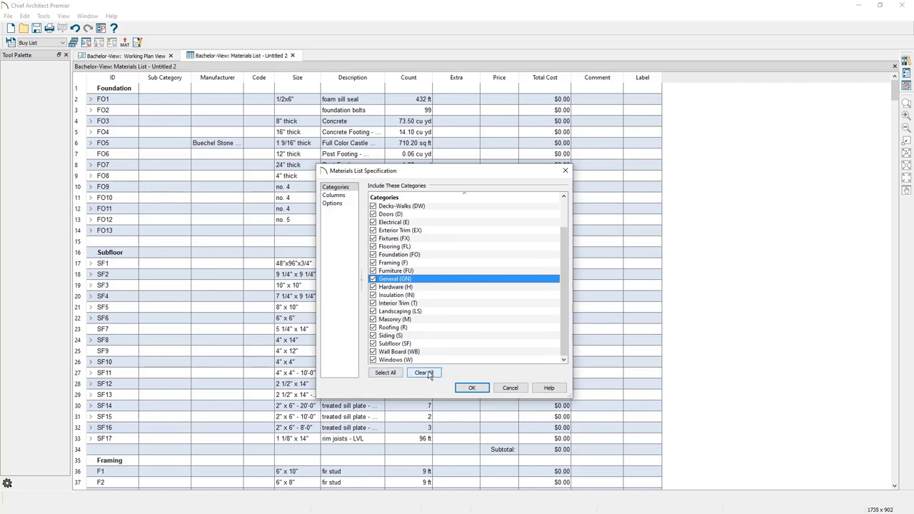
{"action": "left_click", "coordinate": [423, 371]}
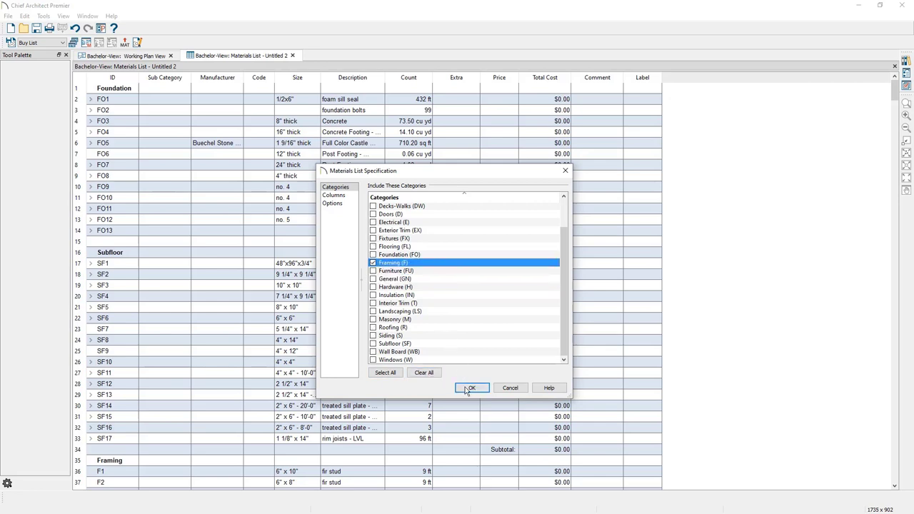
{"action": "left_click", "coordinate": [472, 389]}
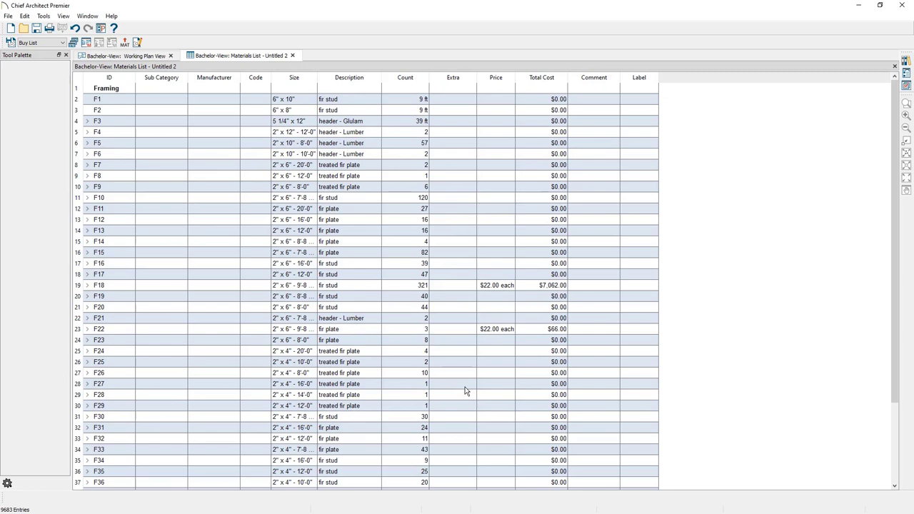
{"action": "mouse_move", "coordinate": [128, 104]}
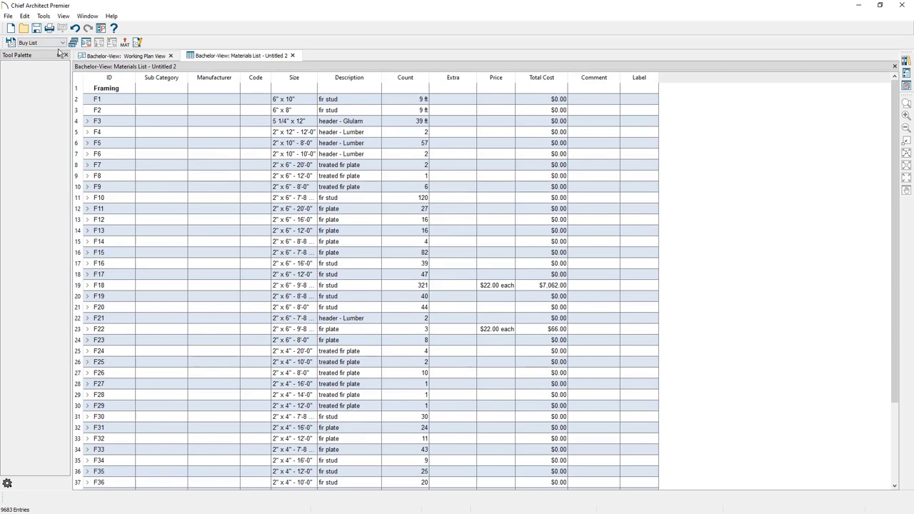
{"action": "mouse_move", "coordinate": [202, 156]}
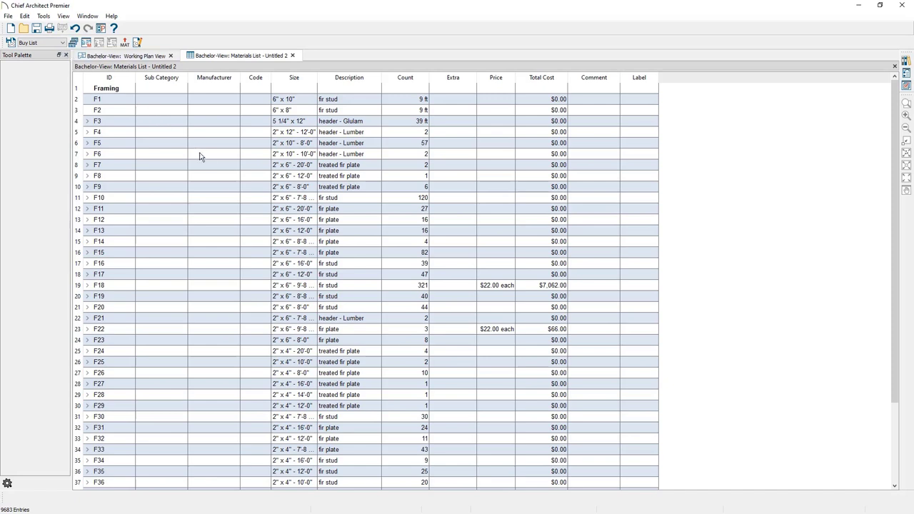
Check the $22.00 F18 stud row and $7,128.00 total, then close the list.
{"action": "left_click", "coordinate": [293, 286]}
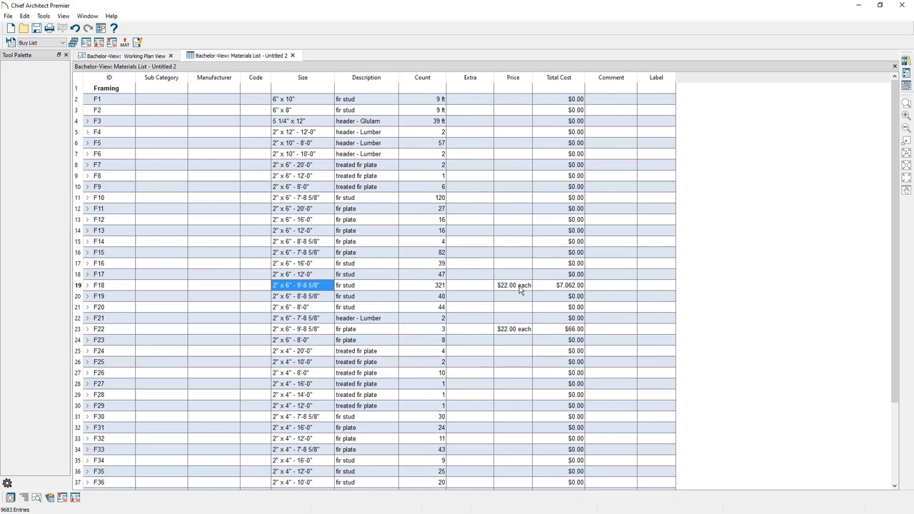
{"action": "mouse_move", "coordinate": [564, 311]}
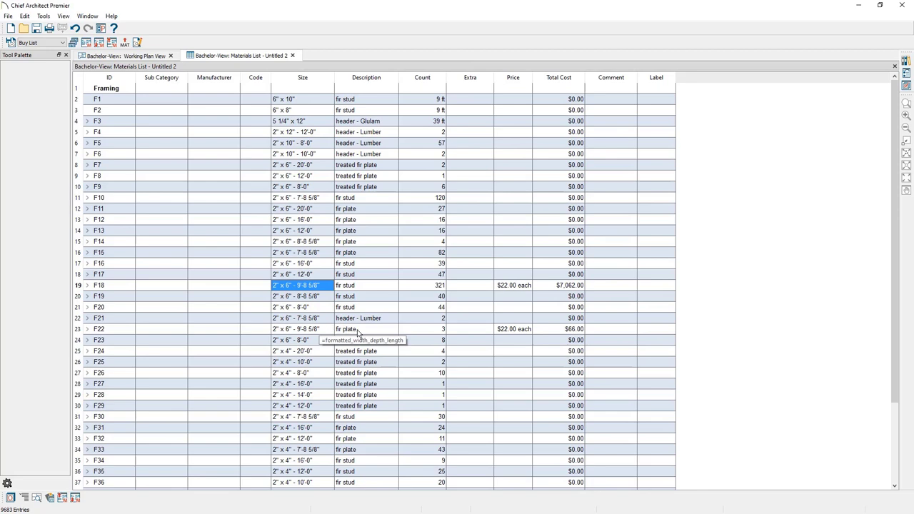
{"action": "mouse_move", "coordinate": [622, 340]}
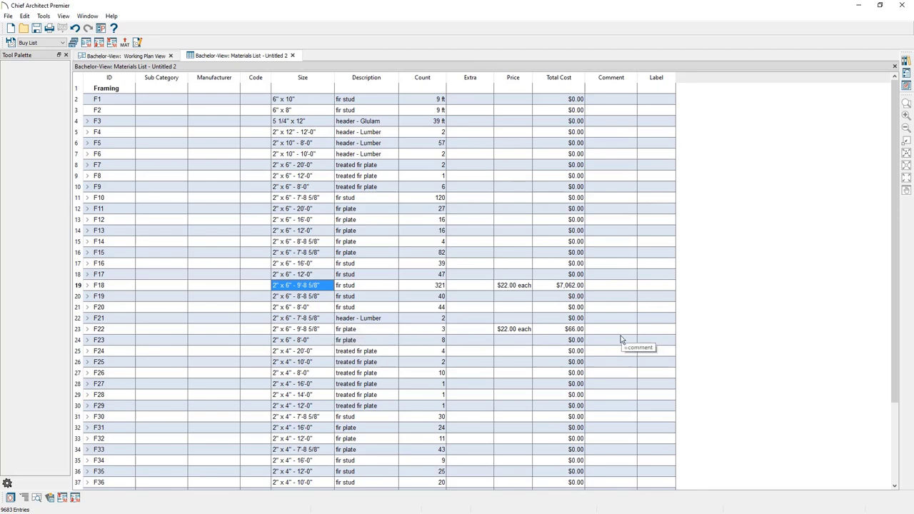
{"action": "scroll", "scroll_direction": "down", "scroll_amount": 3}
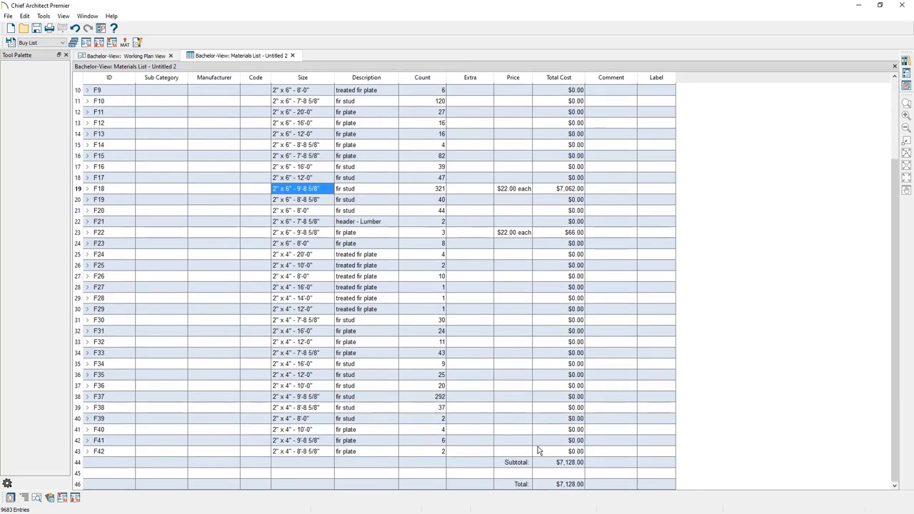
{"action": "mouse_move", "coordinate": [536, 468]}
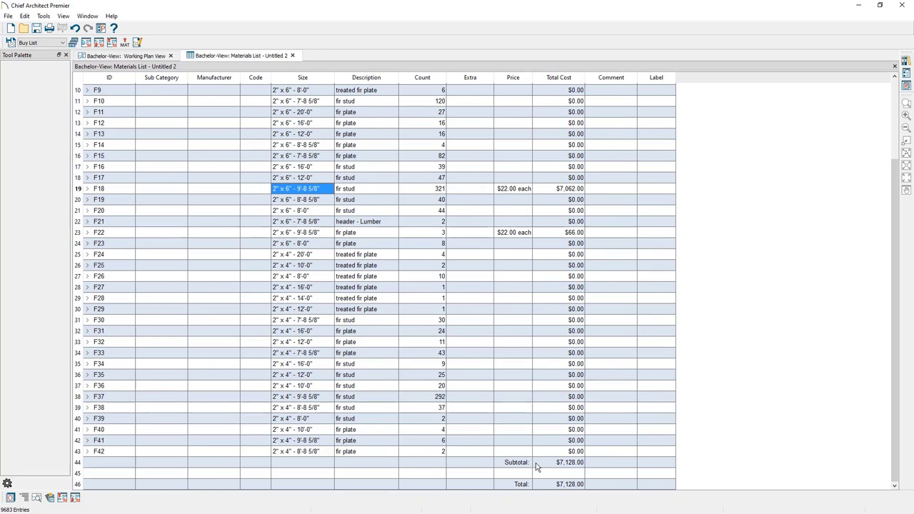
{"action": "mouse_move", "coordinate": [514, 423]}
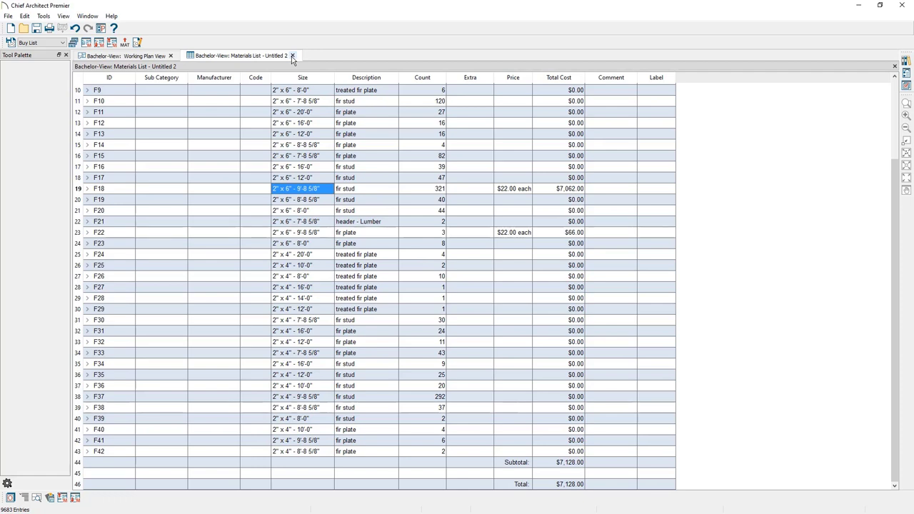
{"action": "left_click", "coordinate": [291, 56]}
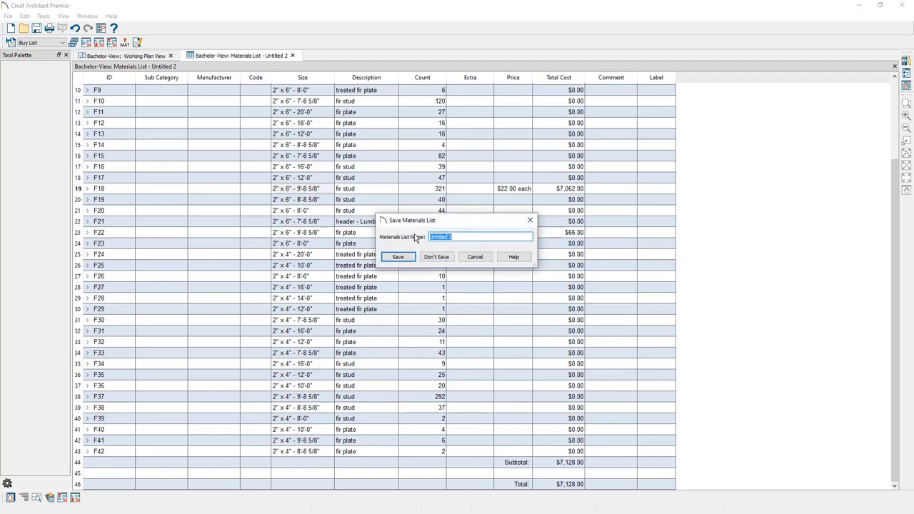